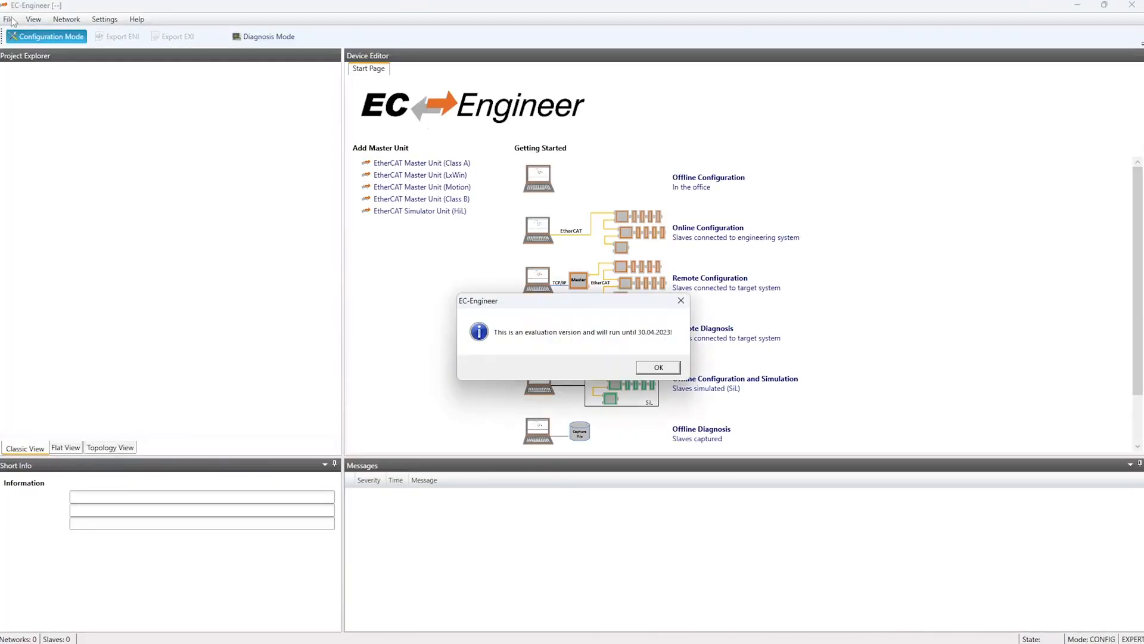
- Add a Class A EtherCAT master using the Realtek PCIe GbE Ethernet adapter
click(658, 367)
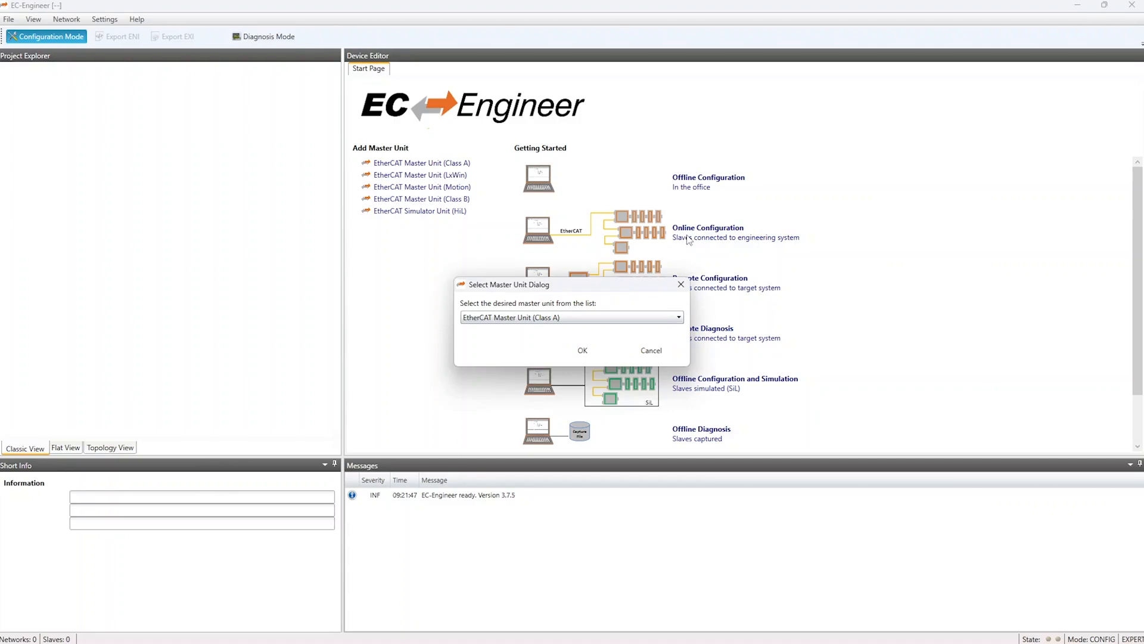
click(583, 351)
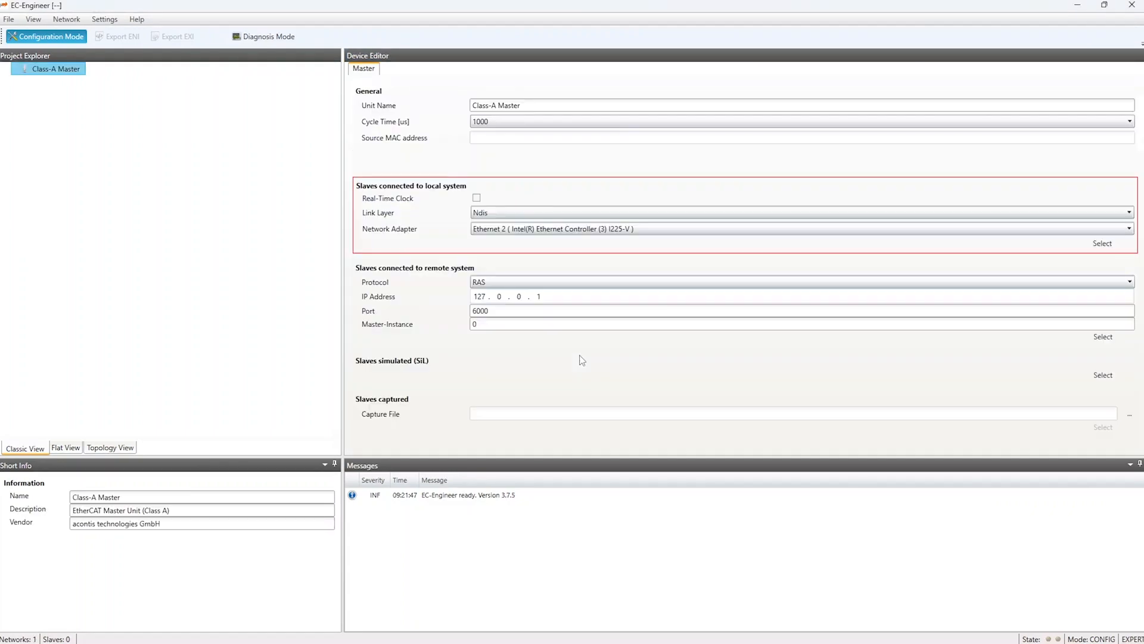
click(1126, 227)
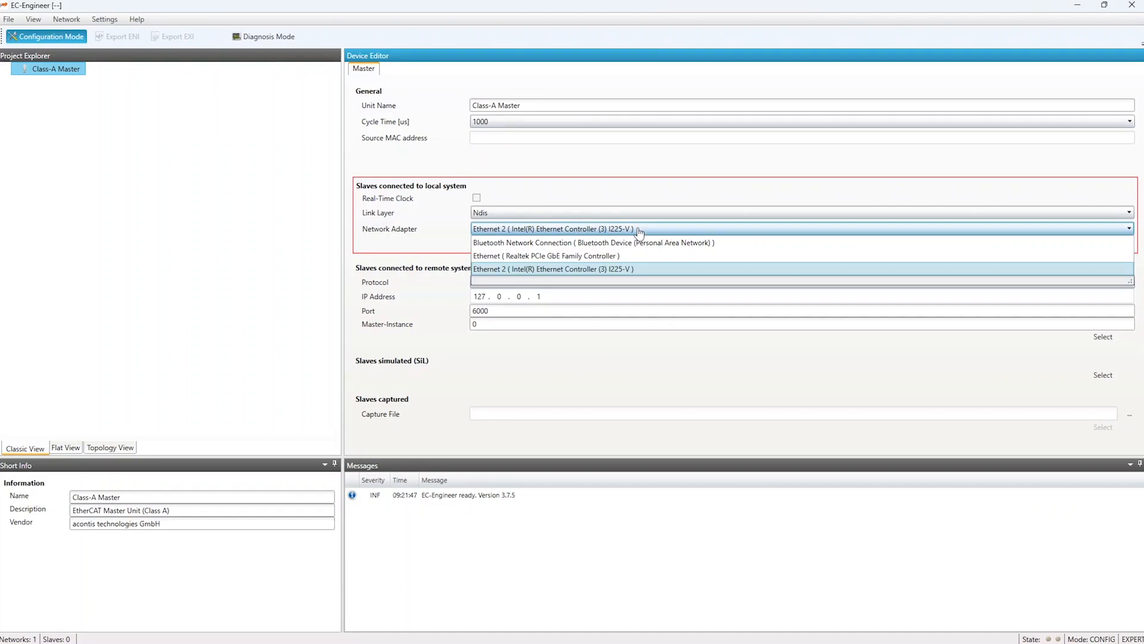
click(546, 256)
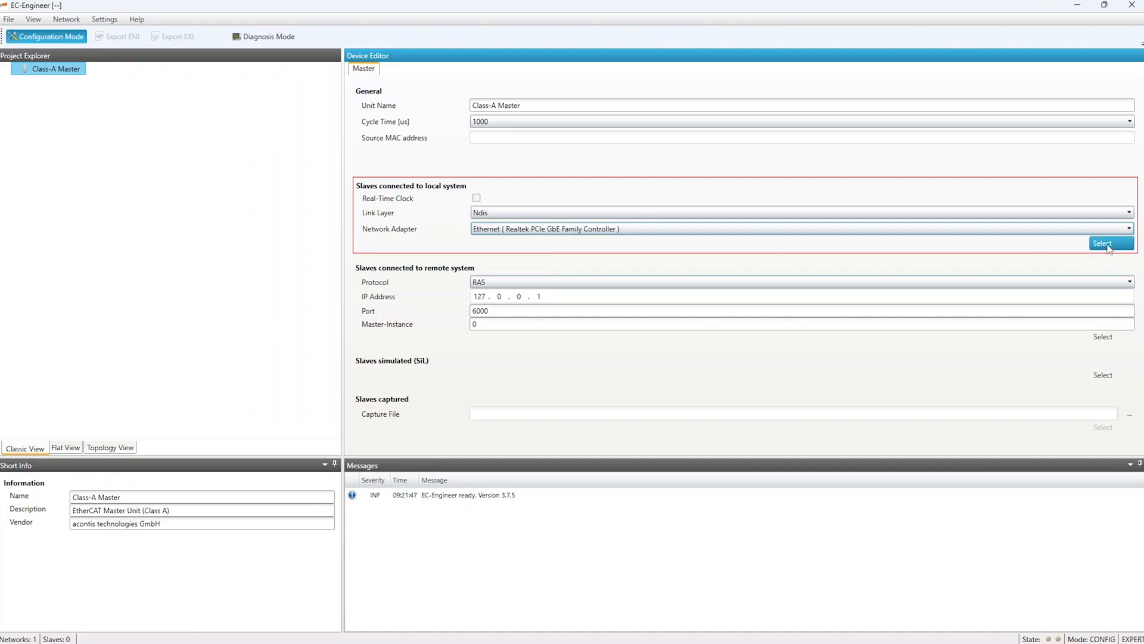
- Scan the Realtek adapter for five slaves, expand Slave_1001 and show Slave_1004's details
click(1104, 243)
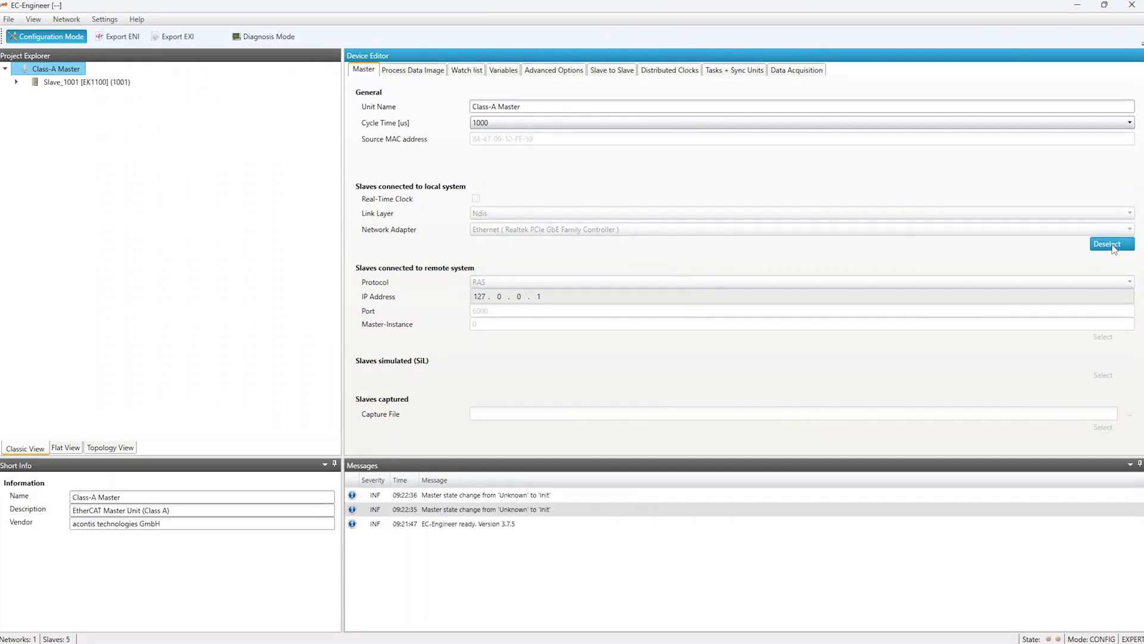
click(18, 82)
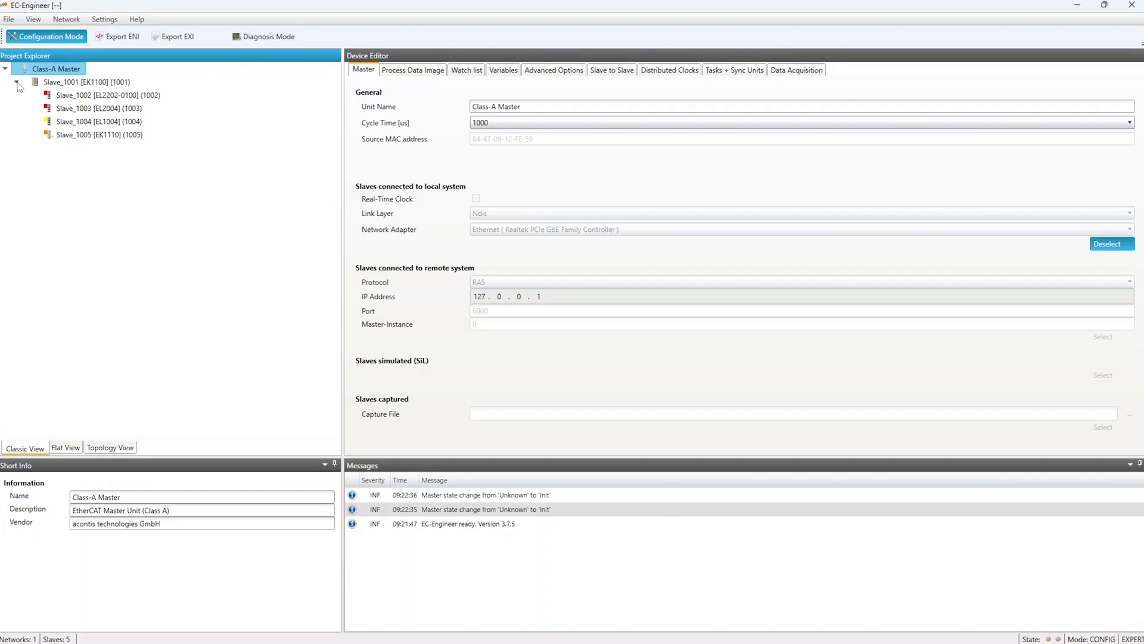
click(99, 121)
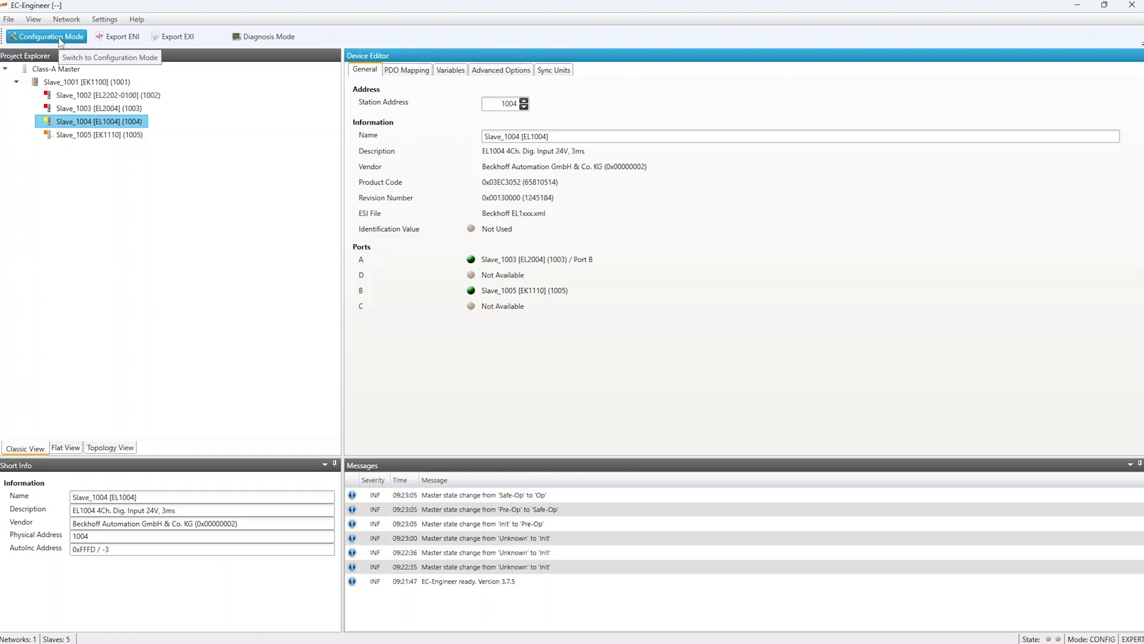
click(118, 36)
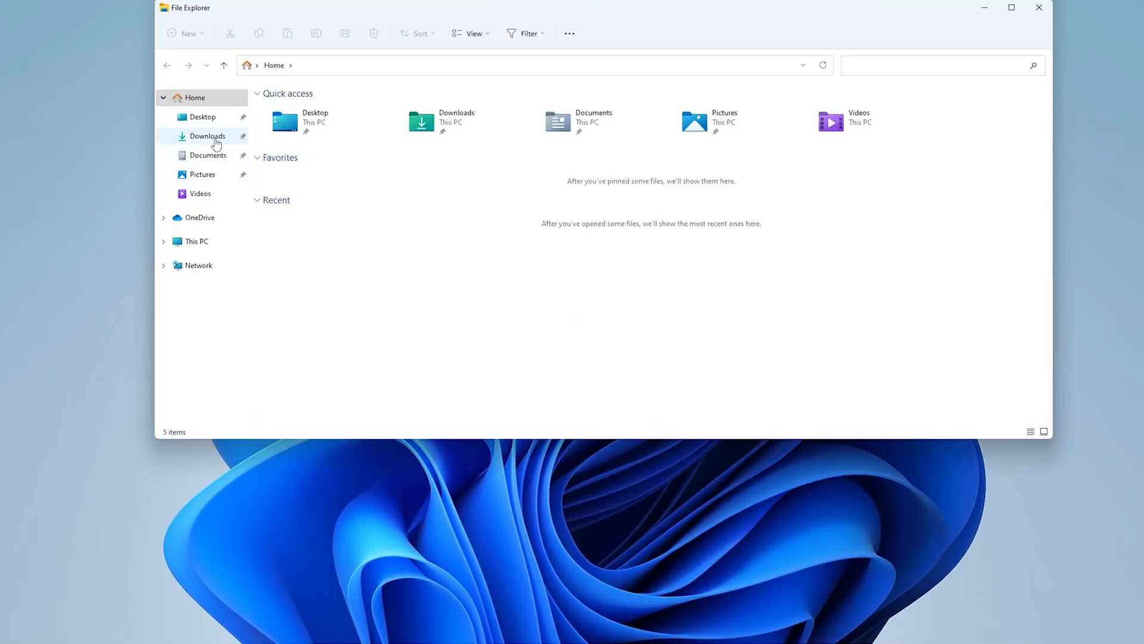
- Open the EC-Simulator-HiL zip in Downloads and launch EcSimulatorHilSetup
click(206, 136)
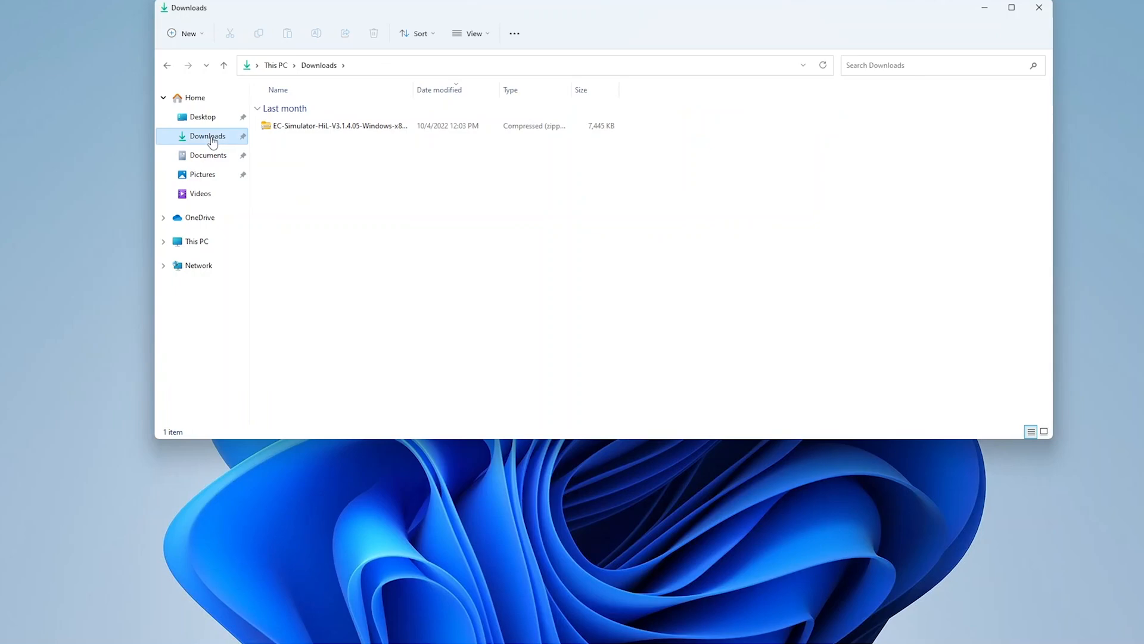
double_click(336, 126)
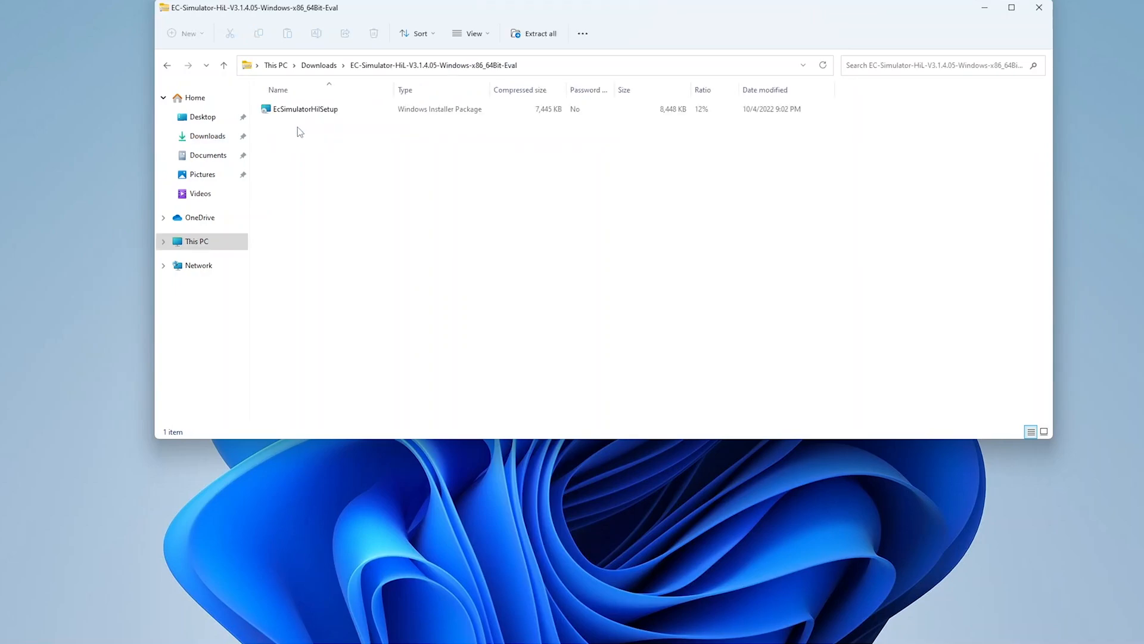
double_click(306, 109)
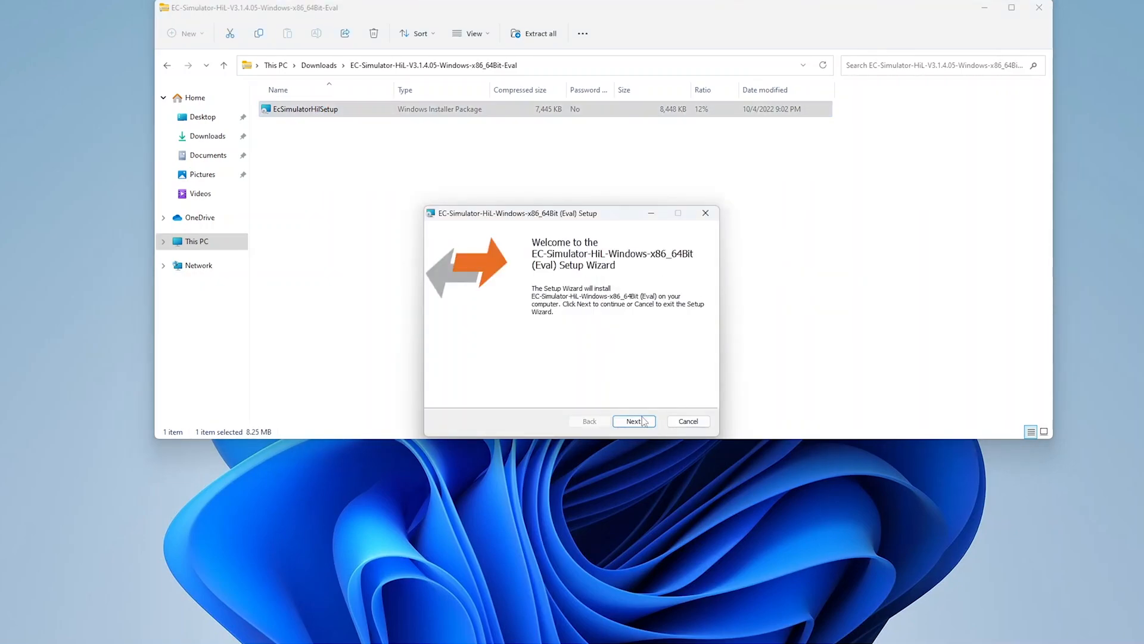
- Install EC-Simulator-HiL to the default folder, keeping the protocol driver setup launch enabled
click(634, 421)
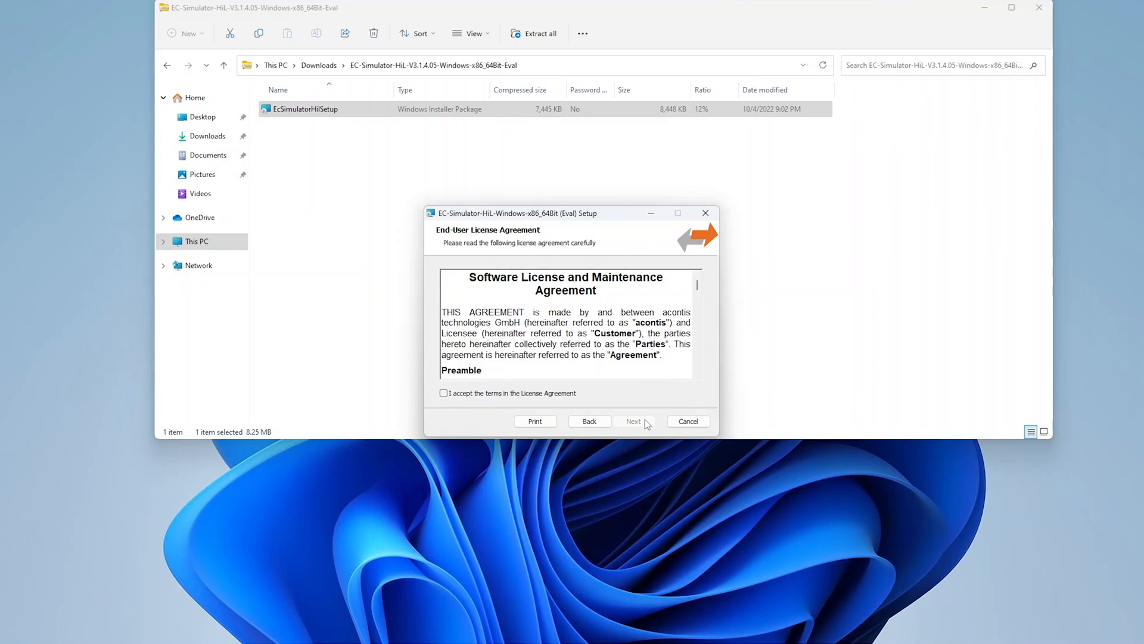
click(634, 421)
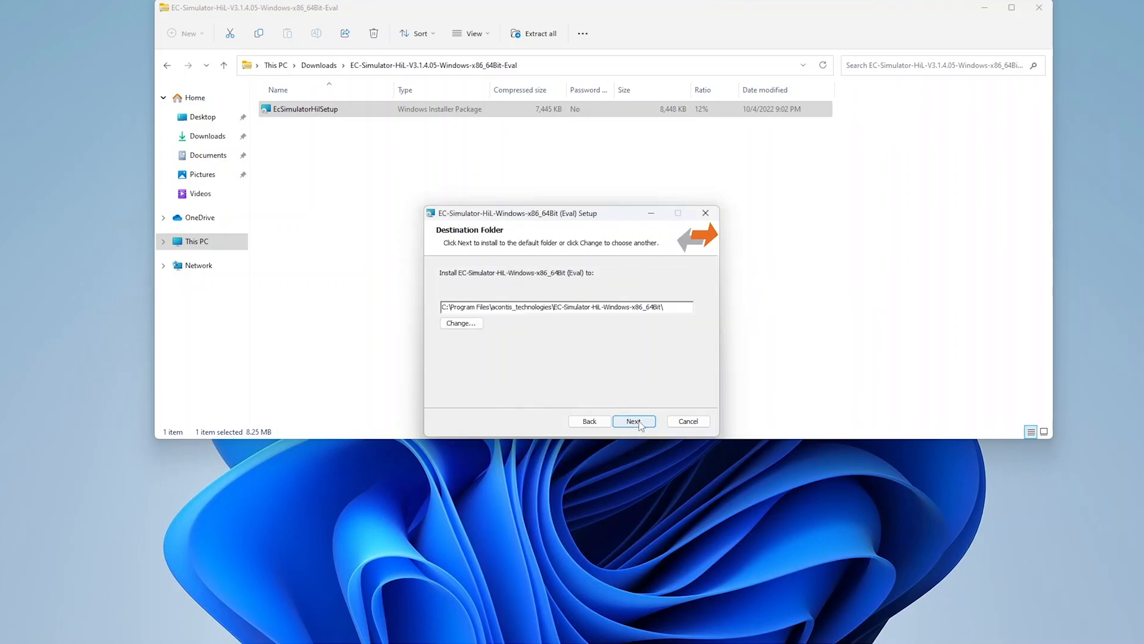
click(634, 421)
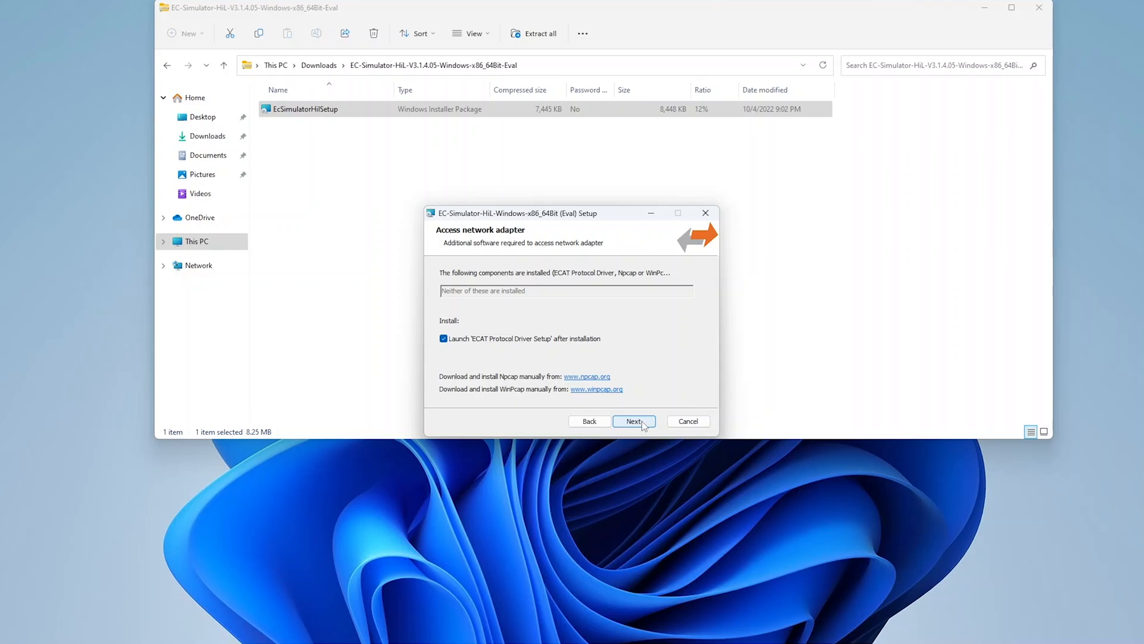
click(634, 421)
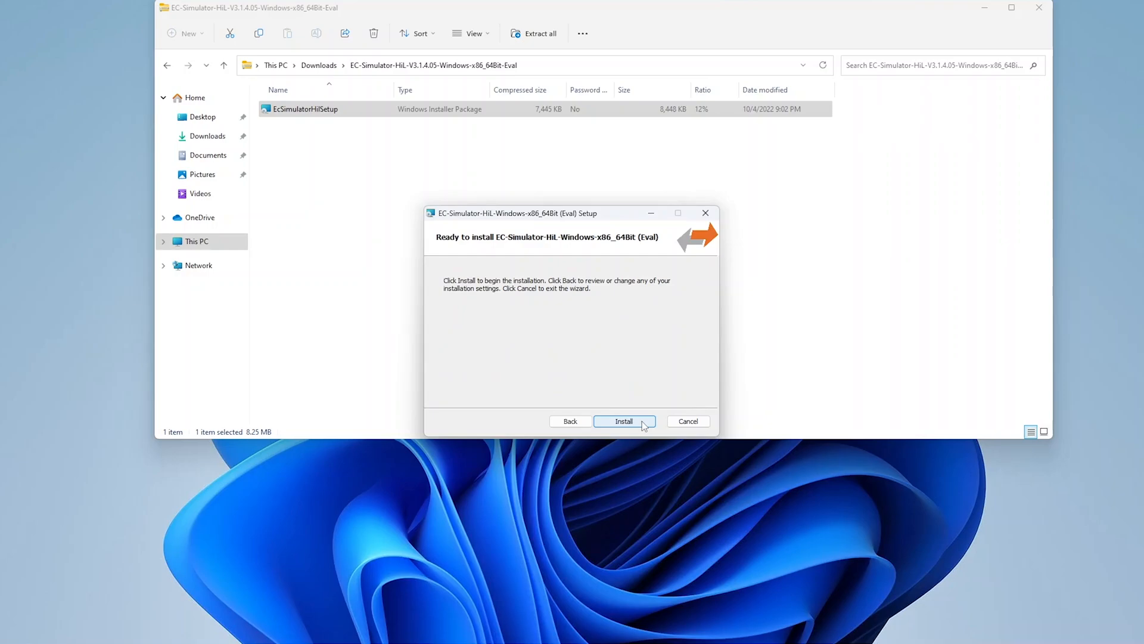
click(624, 421)
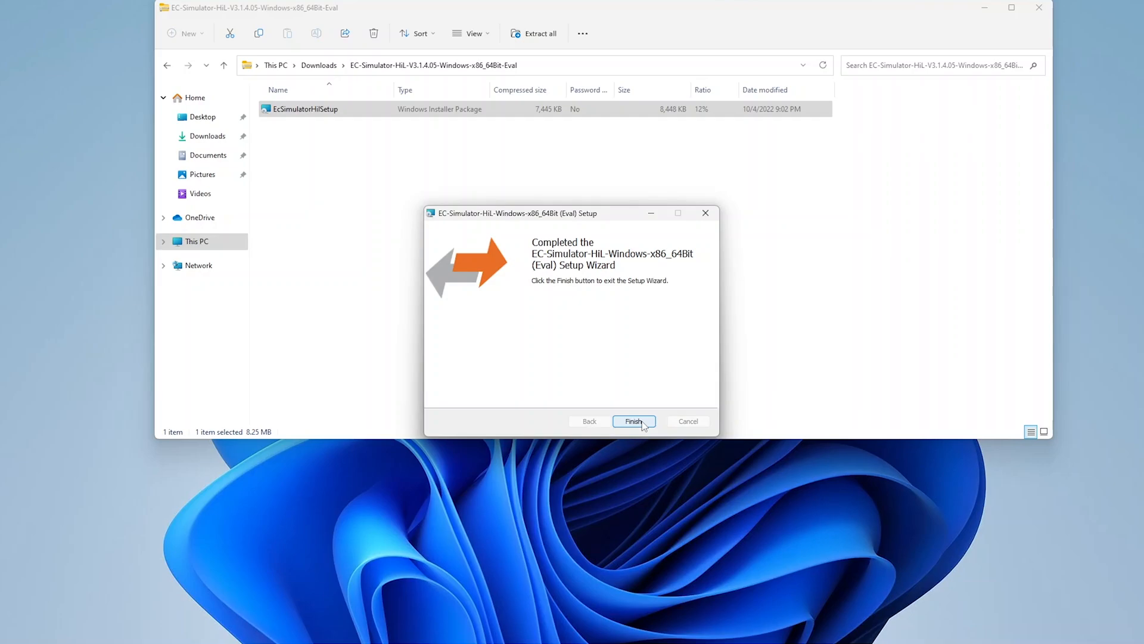
click(634, 421)
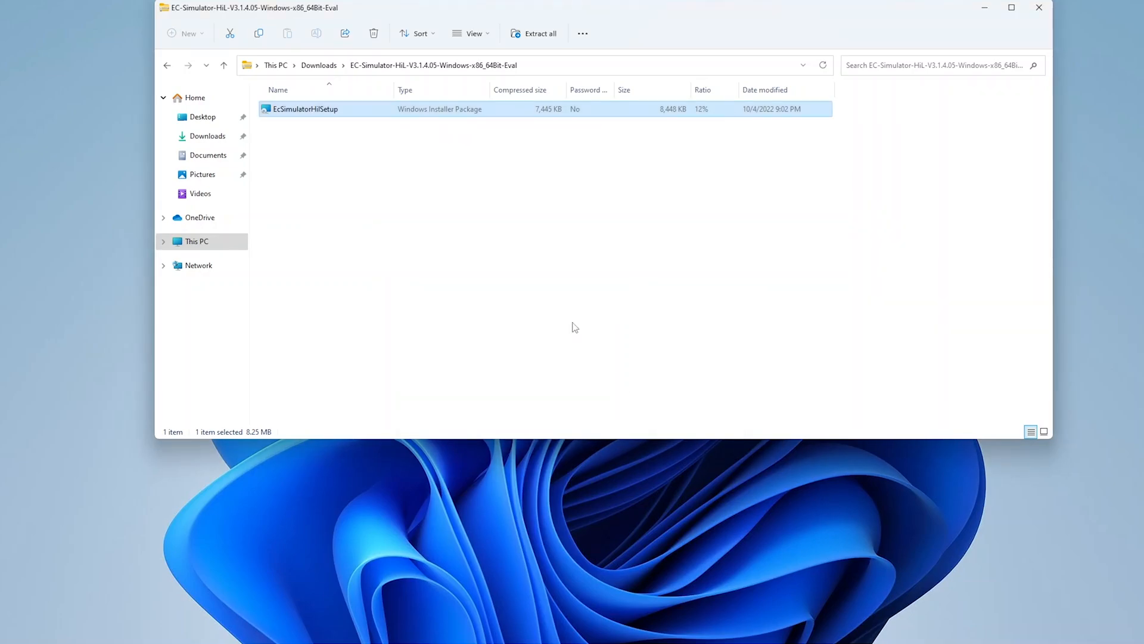
- Install the ECAT NDIS Protocol Driver to its default folder, accepting the license
double_click(304, 110)
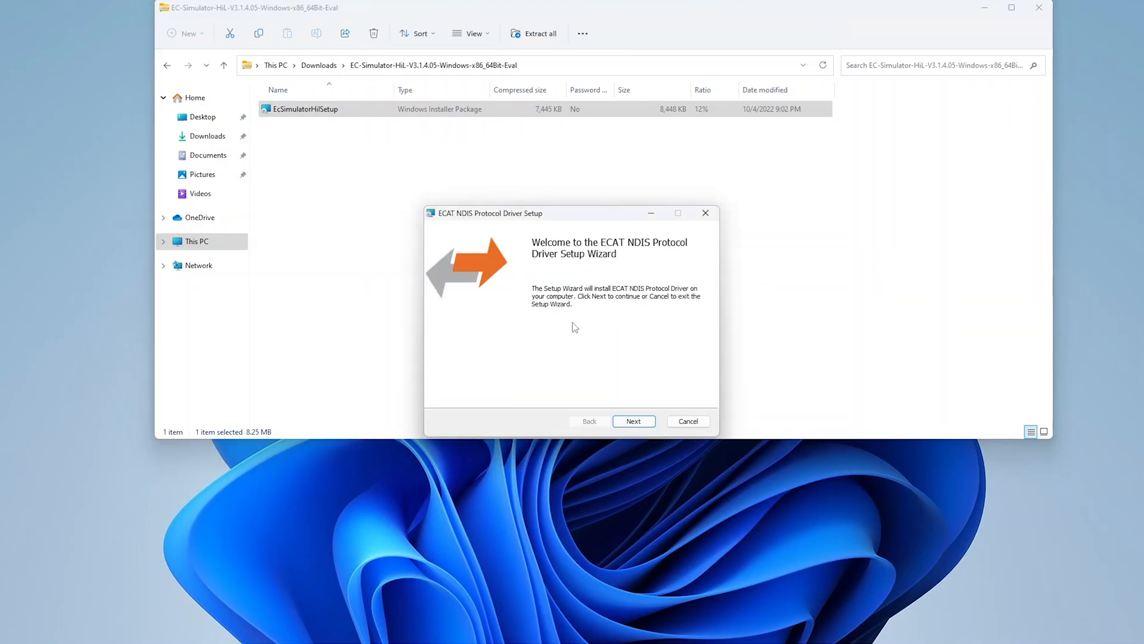
click(633, 420)
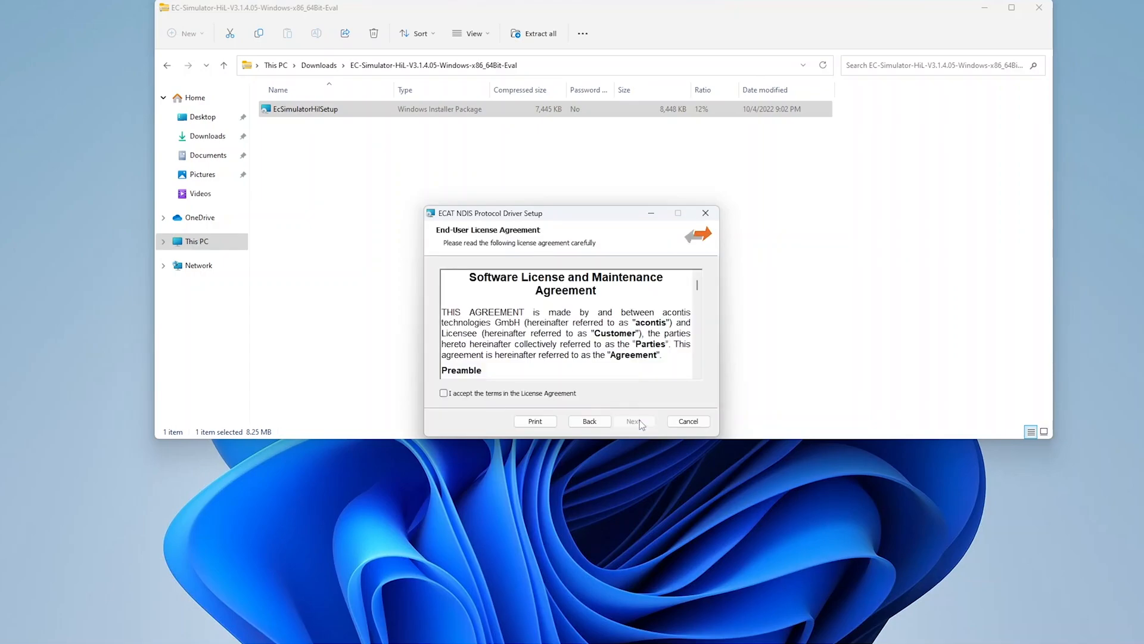
click(444, 393)
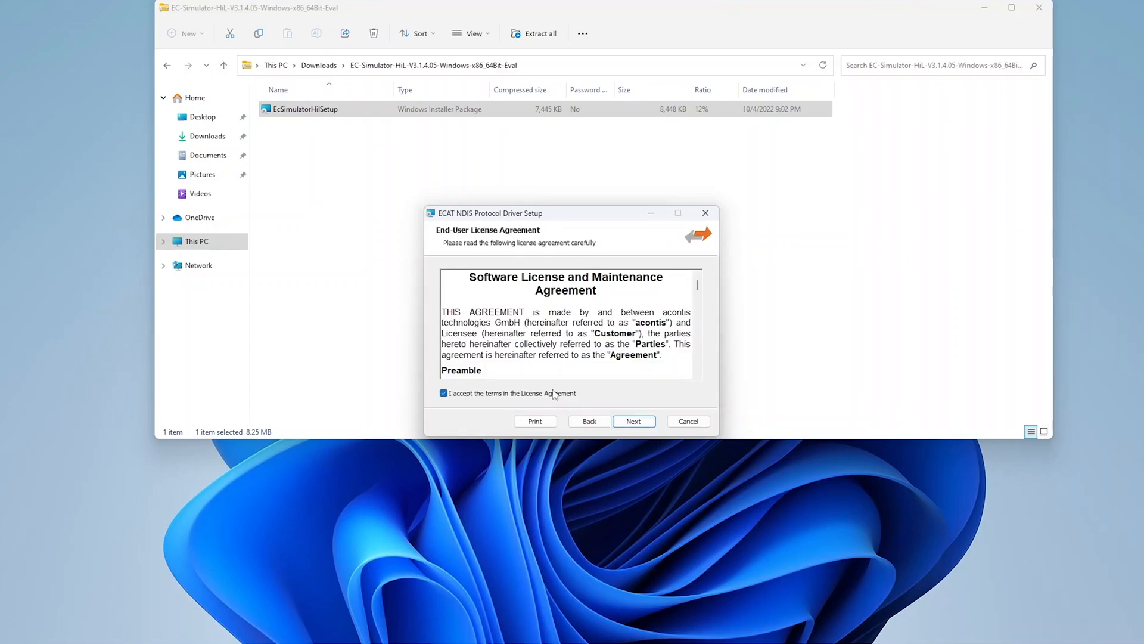
click(633, 421)
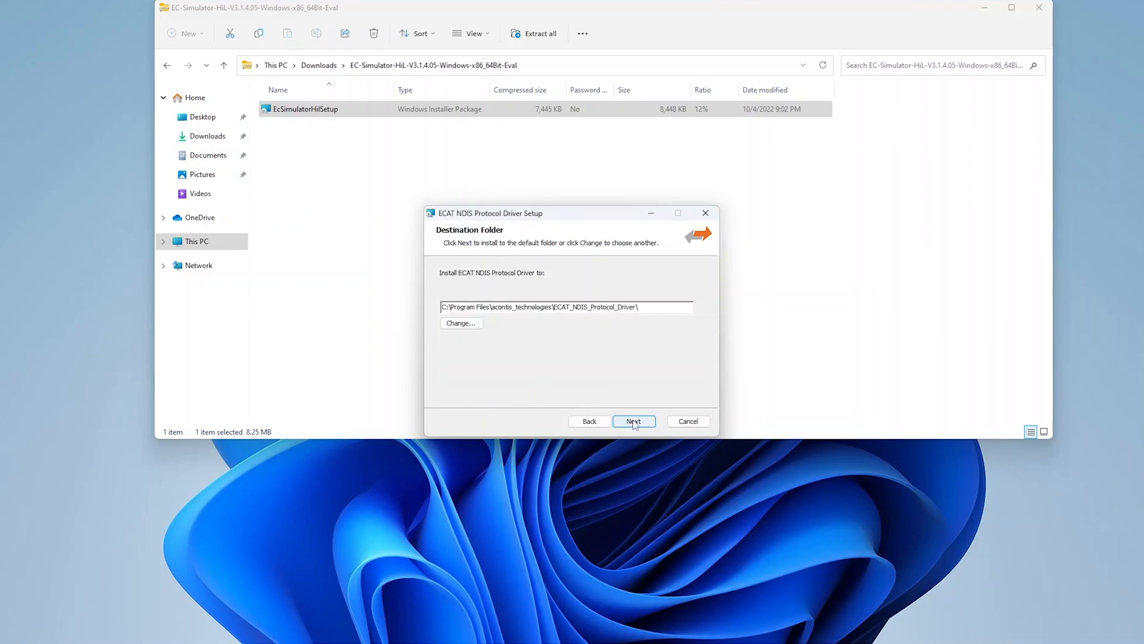
click(633, 421)
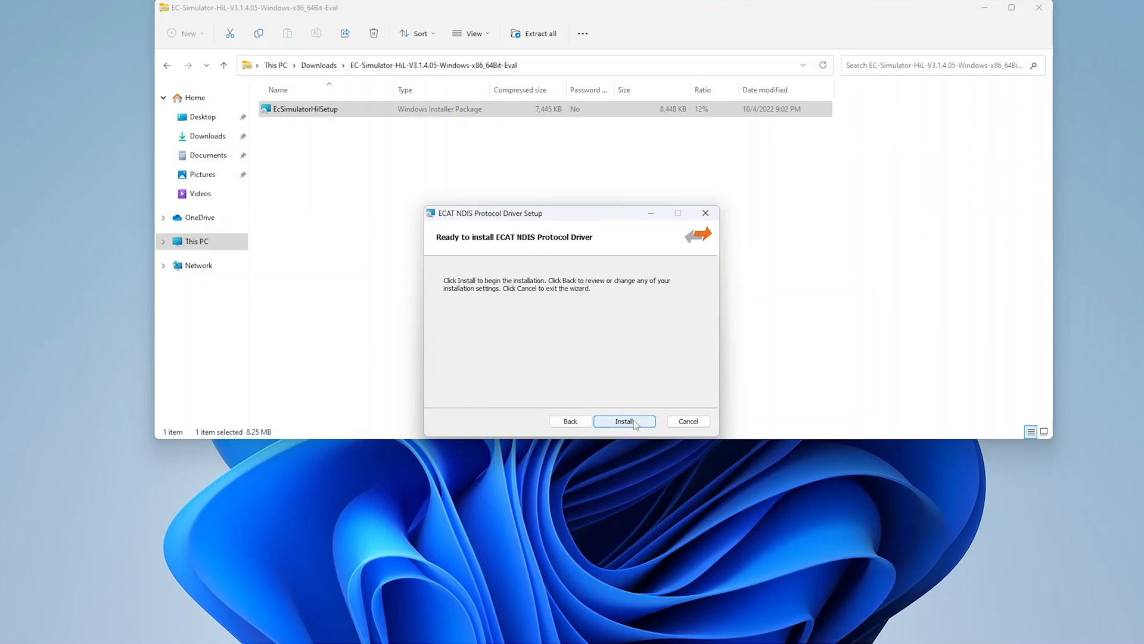
click(624, 421)
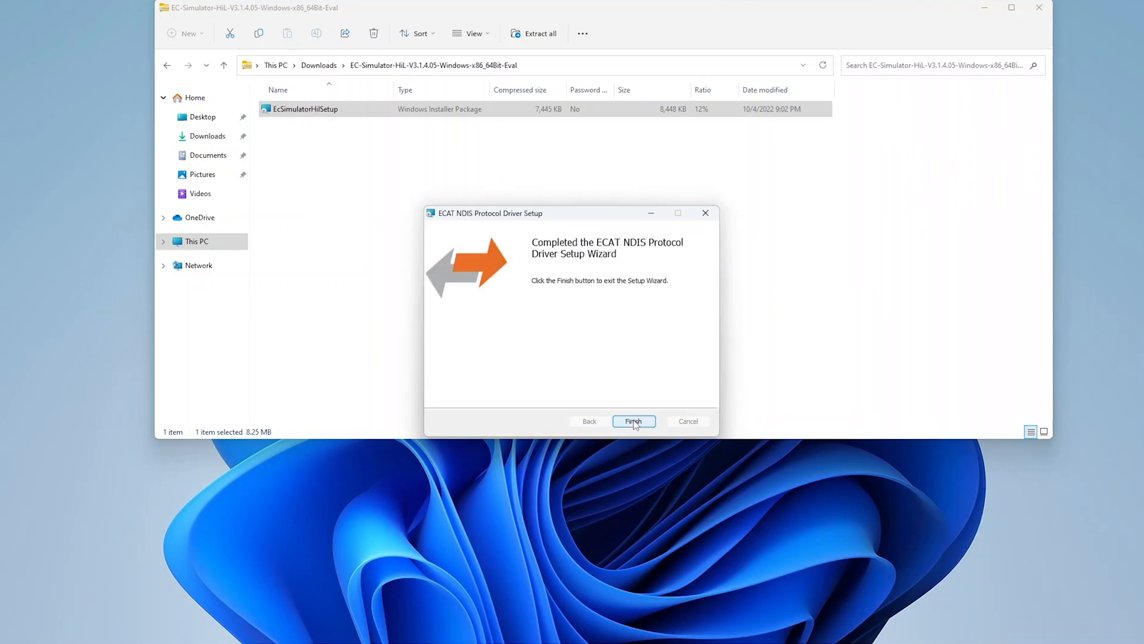
click(633, 421)
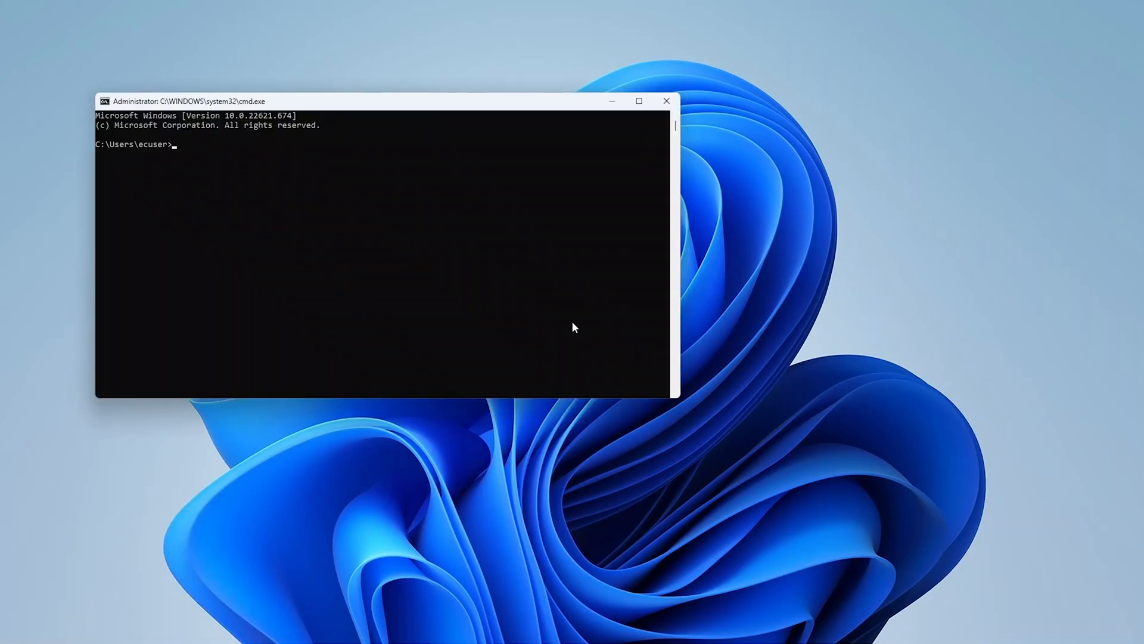
- Run ipconfig to find the Ethernet adapter's IPv4 address 192.168.99.1
text(ipconfig)
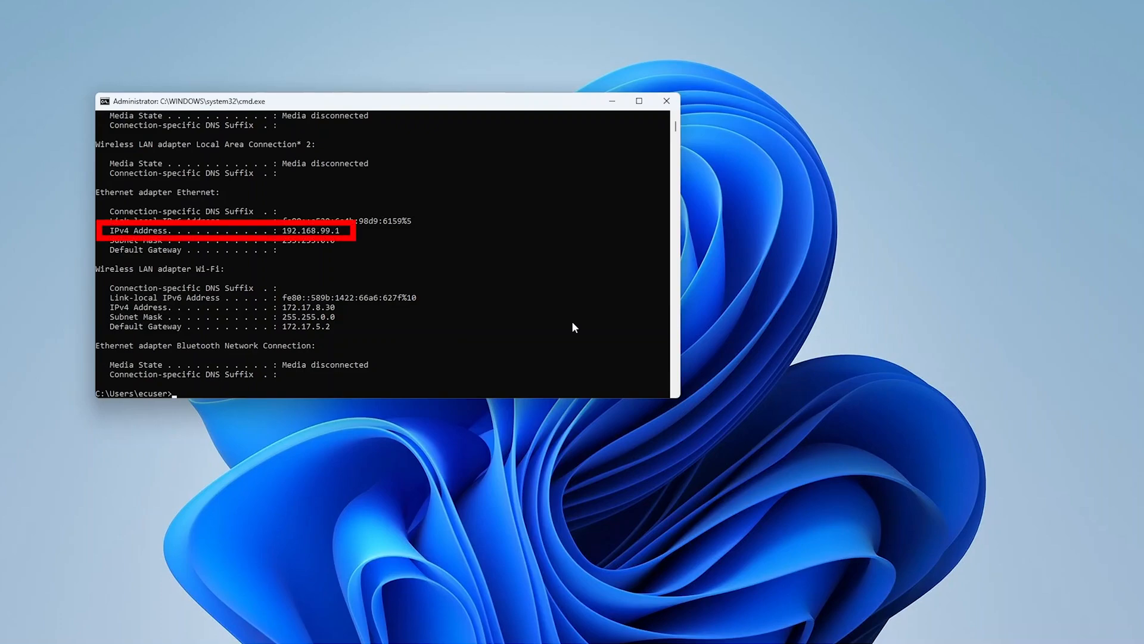
text("C:\Program Files)
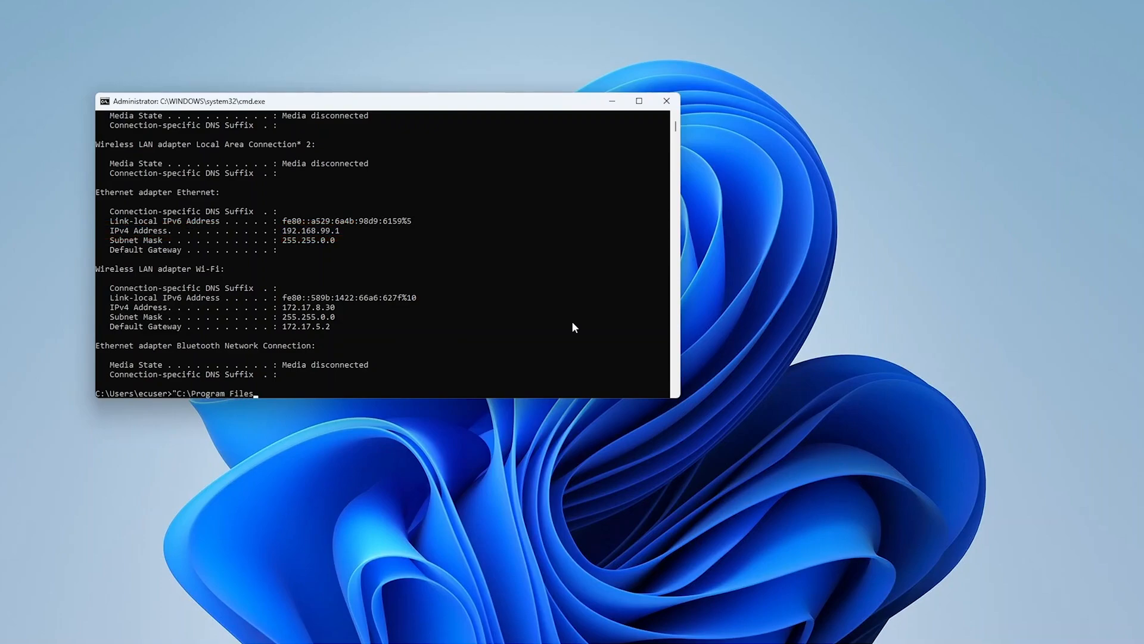
- Run EcSimulatorHilDemo.exe with -ndis 192.168.99.1 0, -f Documents\eni.xml and -flash 1004
text(\acontis_technologies\EC-Simulator-HiL-Windows)
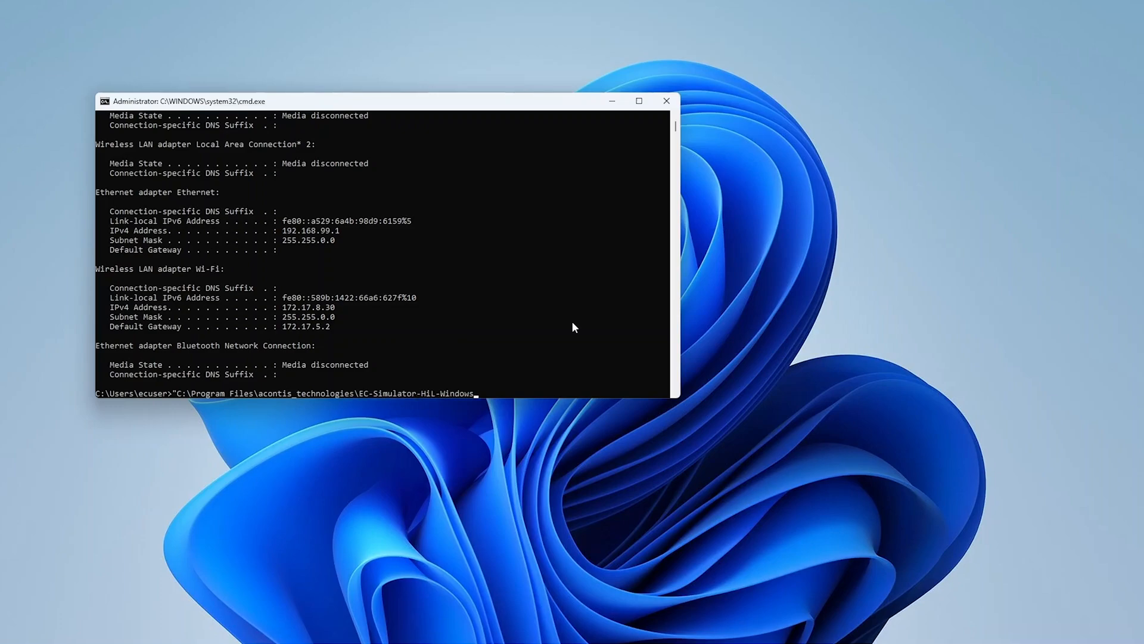
text(-x86_64Bit\Bin)
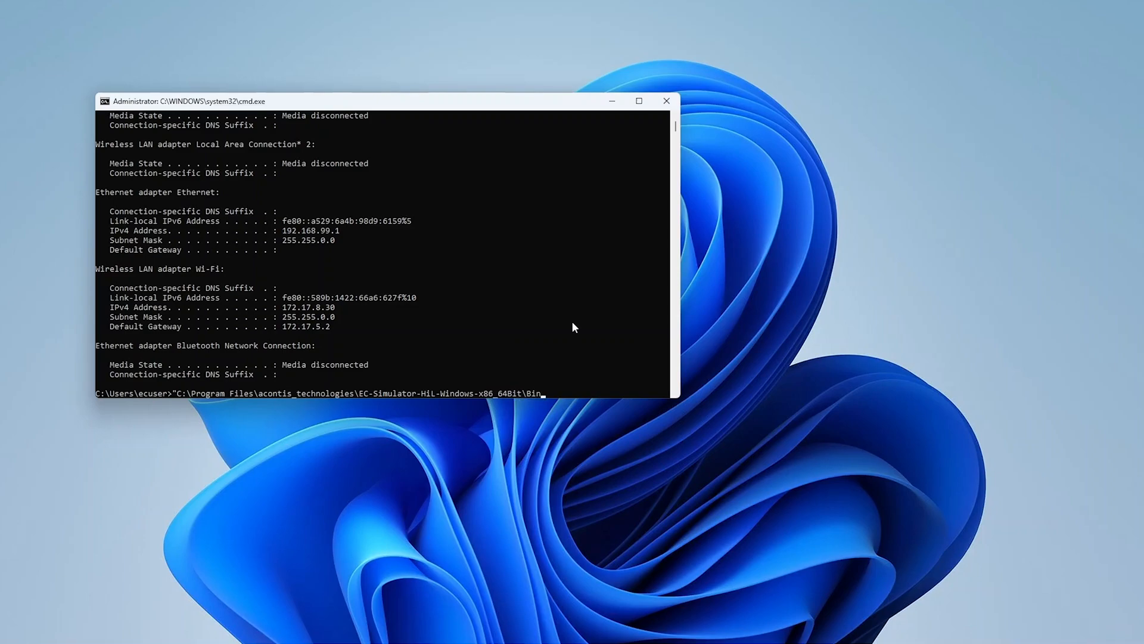
text(Windows\x64\EcSimulatorHil)
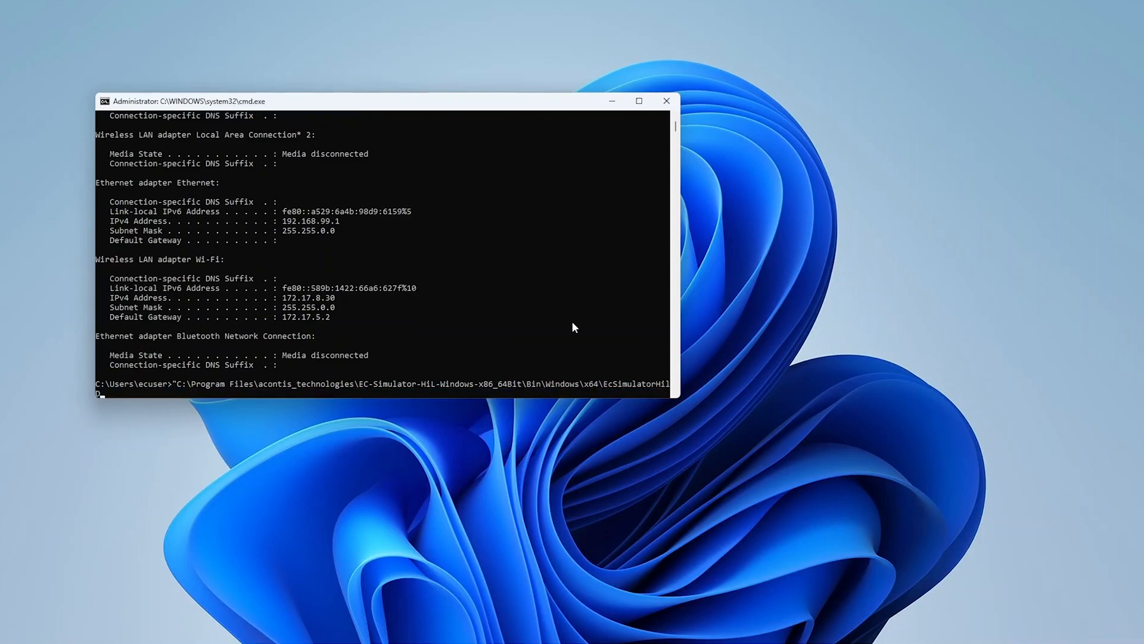
text(Demo.exe")
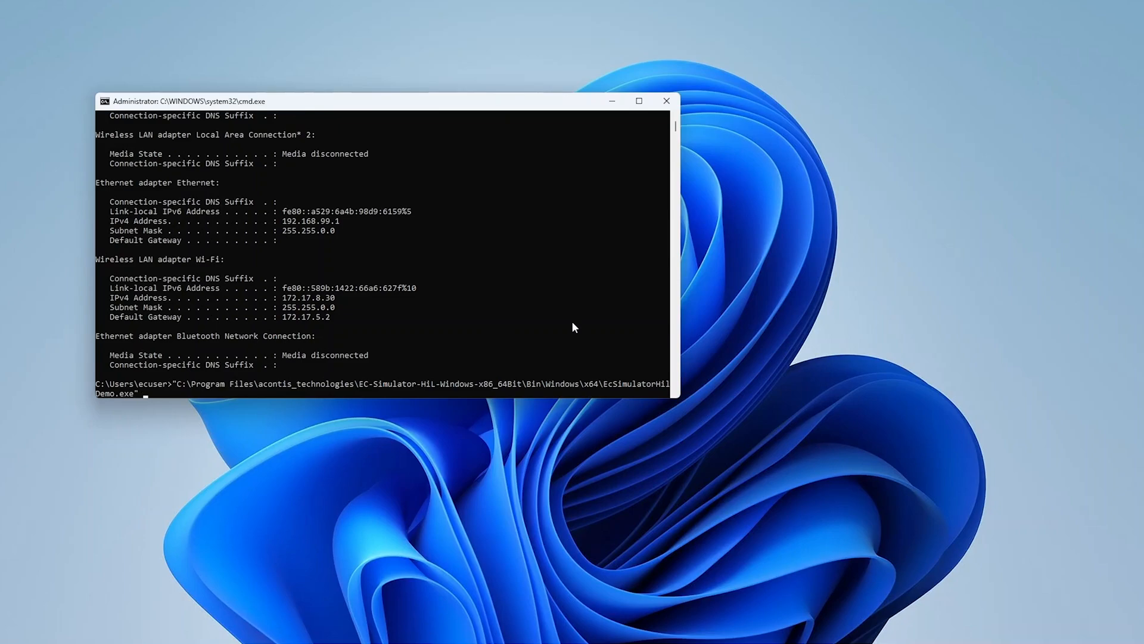
text(-ndi)
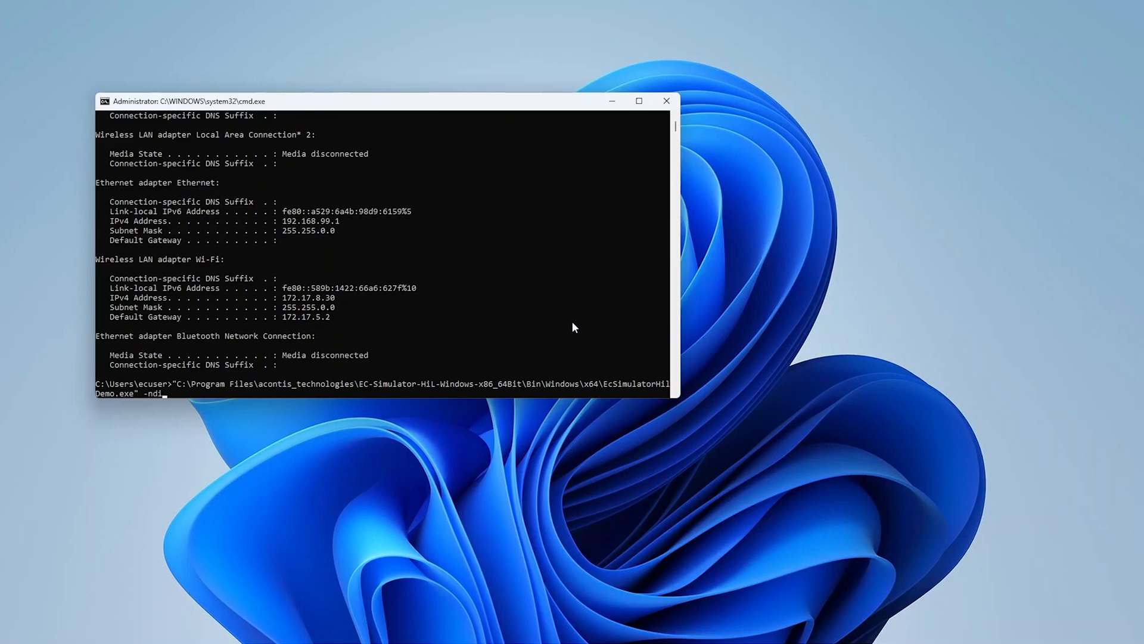
text(s)
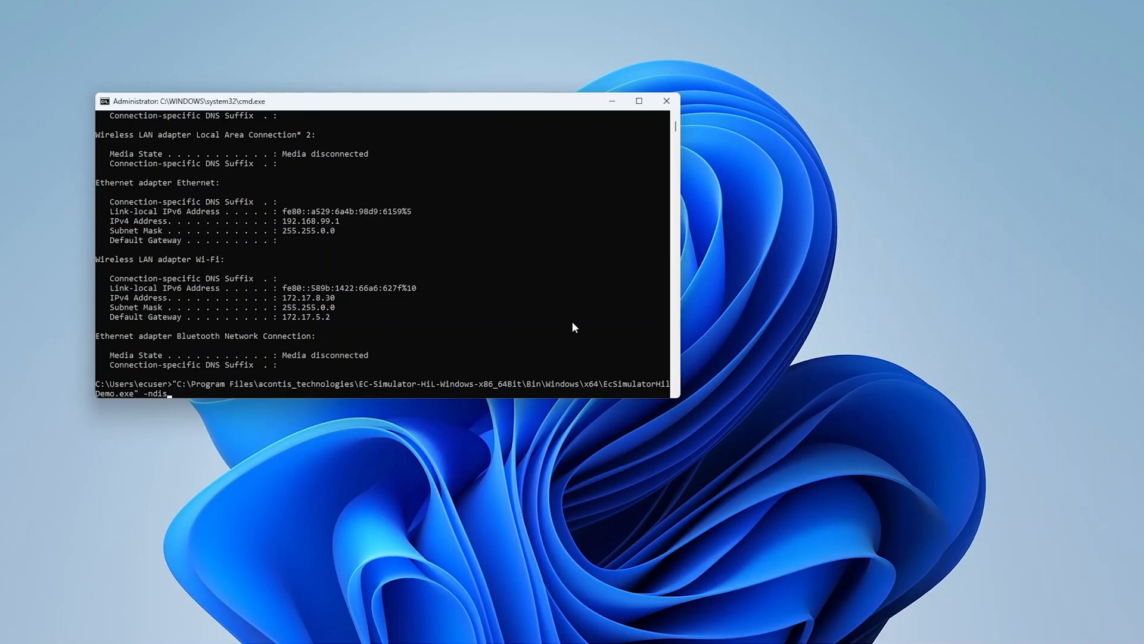
text(192.168.99.1 0)
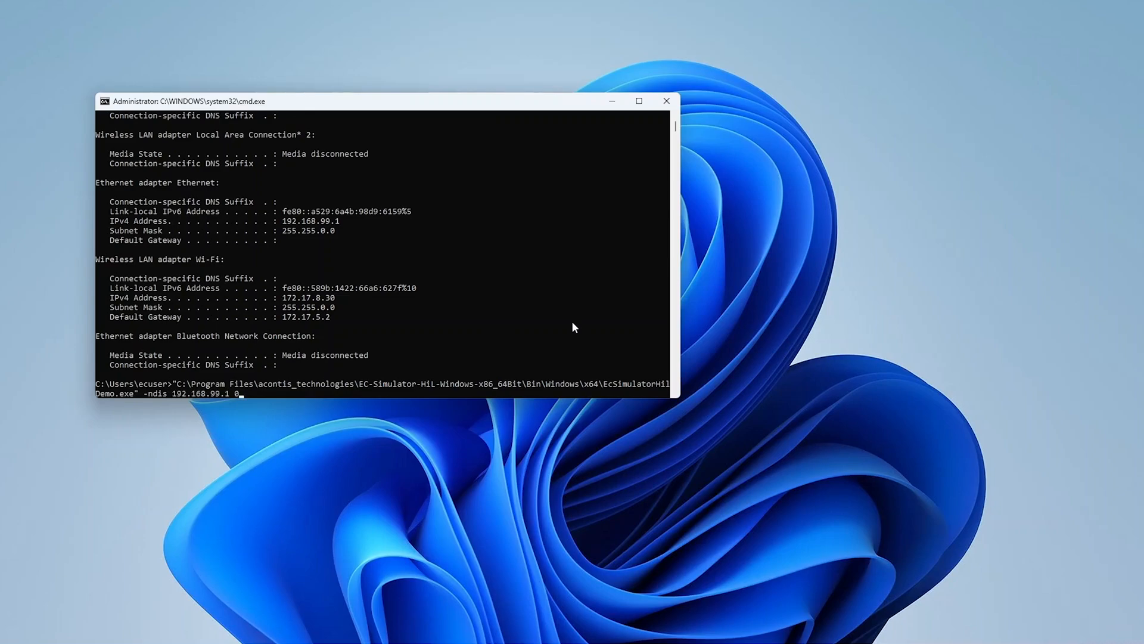
text(-f Documents\en)
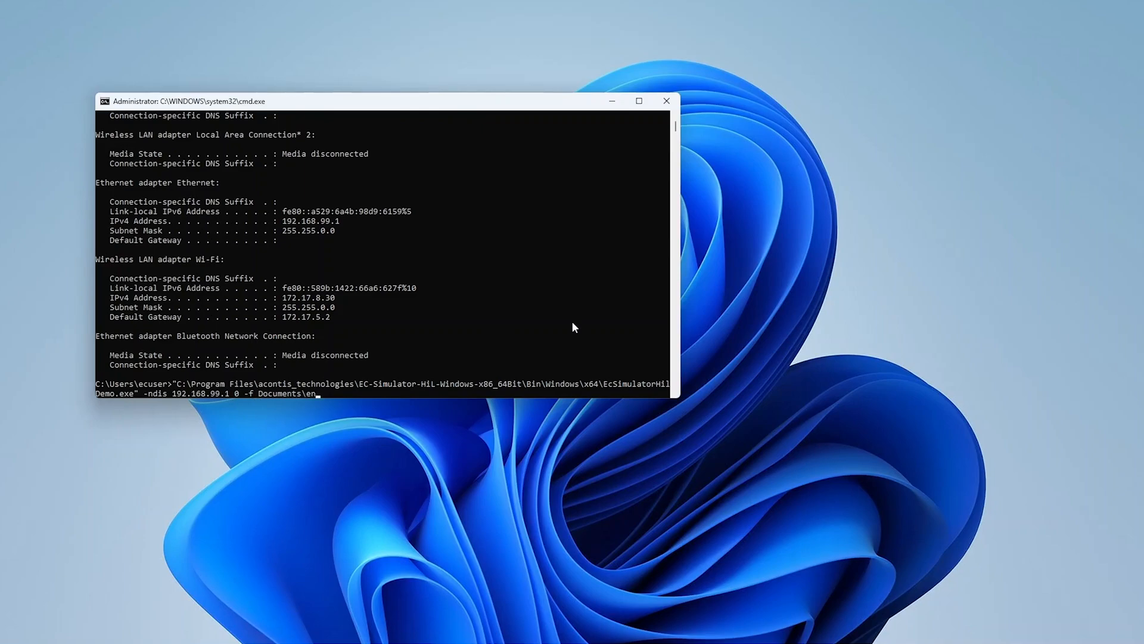
text(i.xml -flash 1004 -)
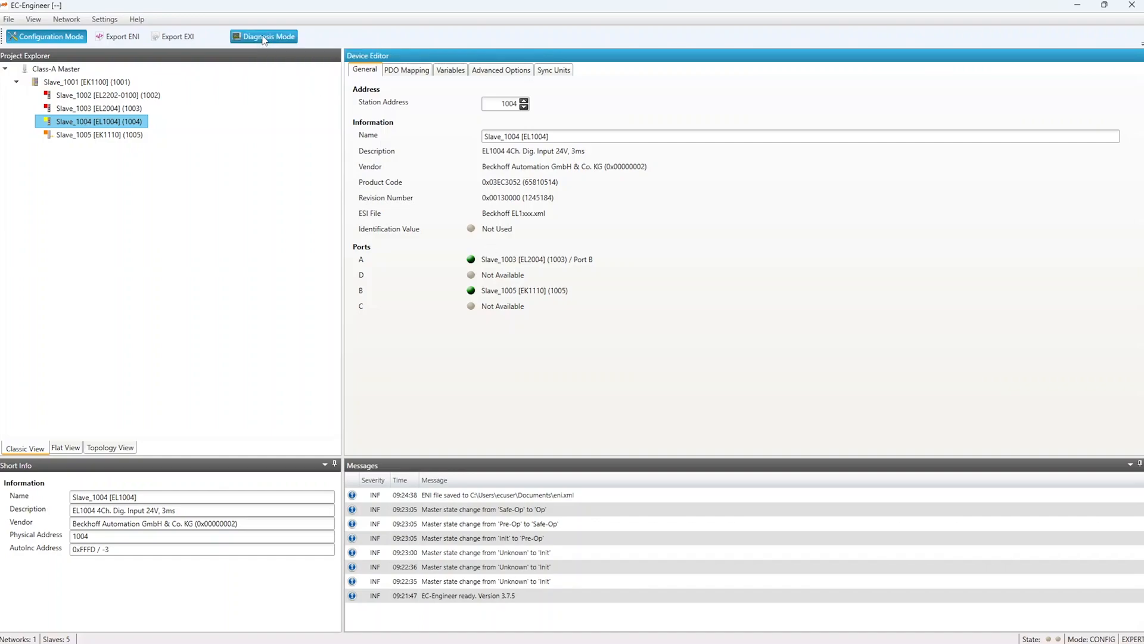
- Switch EC-Engineer to Diagnosis Mode to connect to the simulated network
click(264, 37)
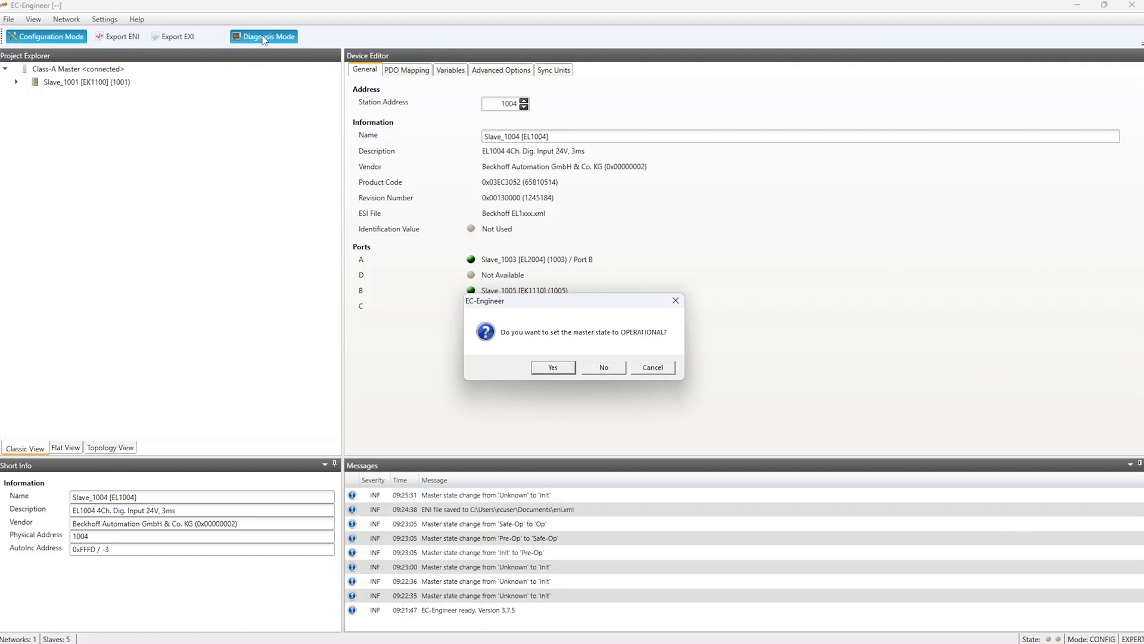
- Confirm setting the master state to OPERATIONAL so all five slaves reach Op
click(553, 367)
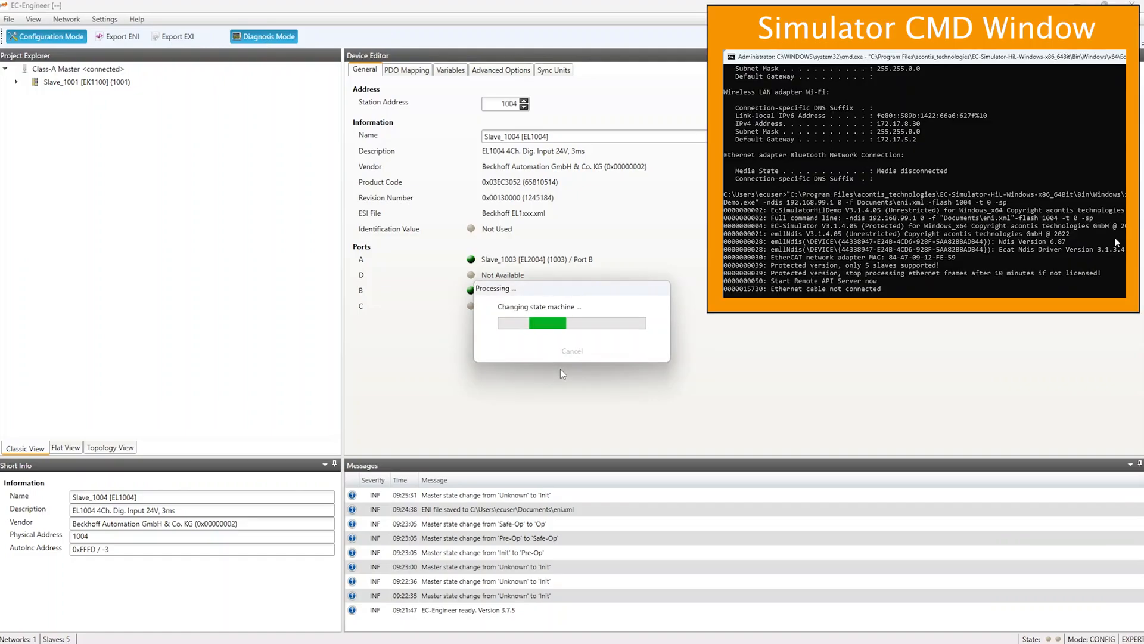
click(264, 36)
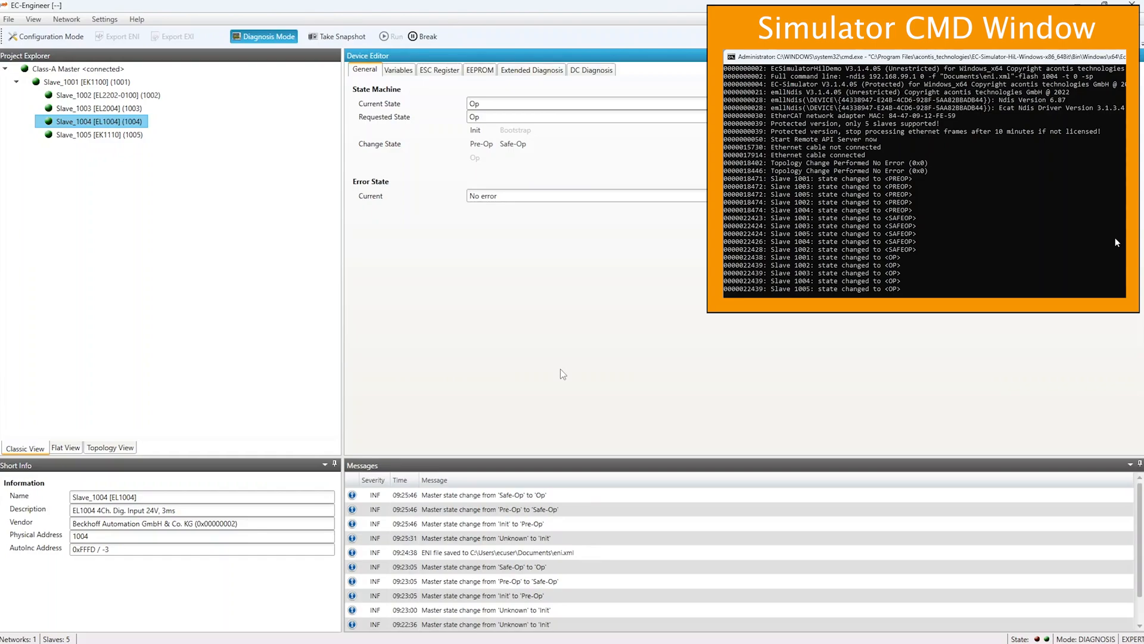
- View Slave_1004's Variables tab with its flashing inputs, then return to Configuration Mode
click(399, 69)
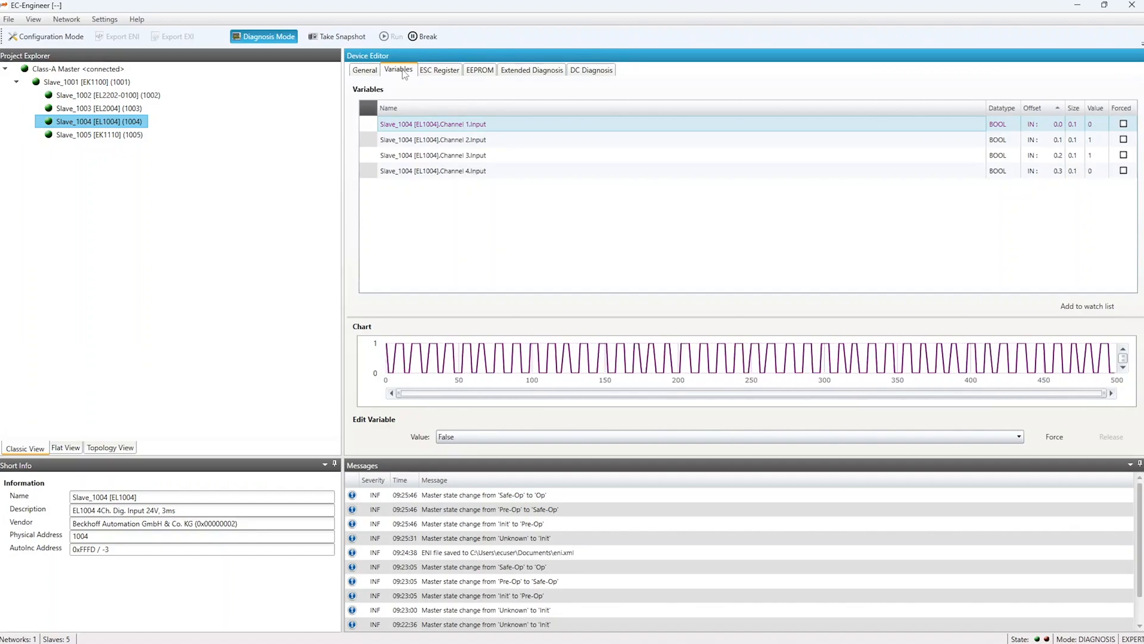
click(49, 36)
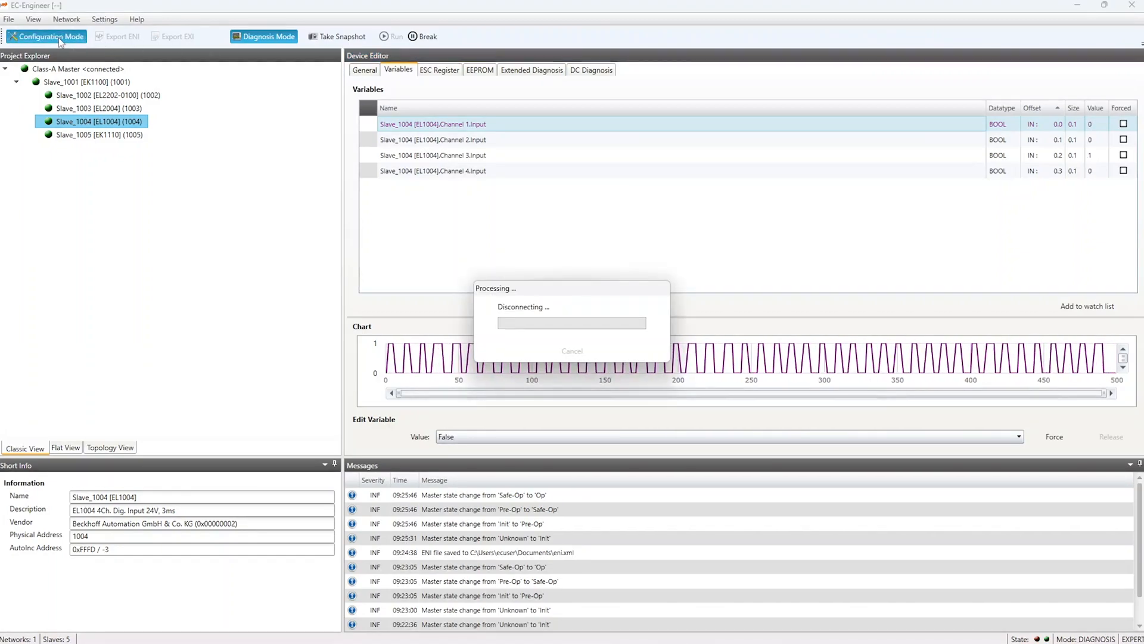